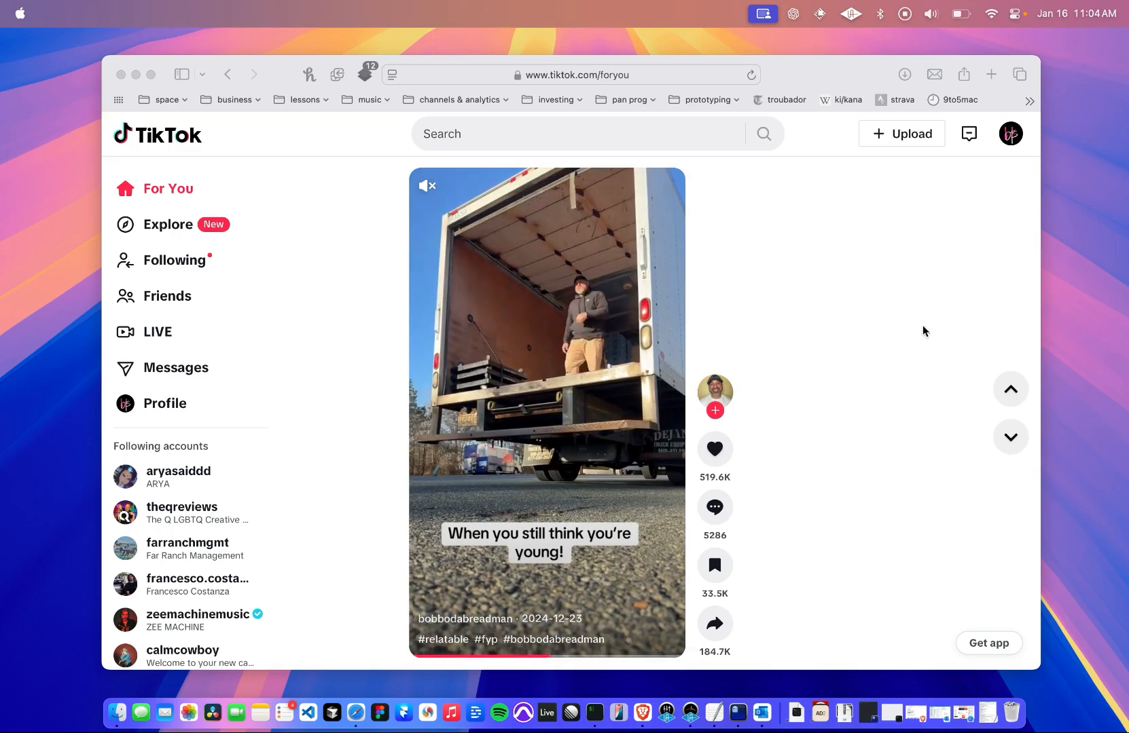
# - Go from the profile avatar menu to the account Settings page
pyautogui.click(1010, 133)
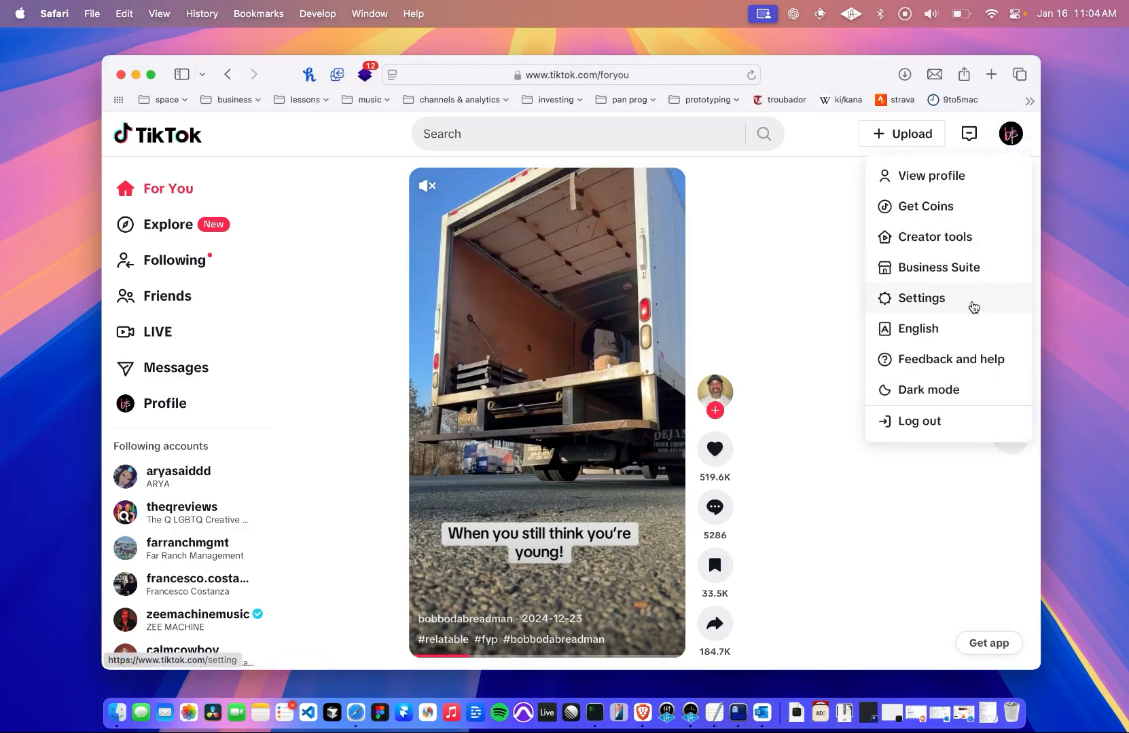
pyautogui.click(921, 297)
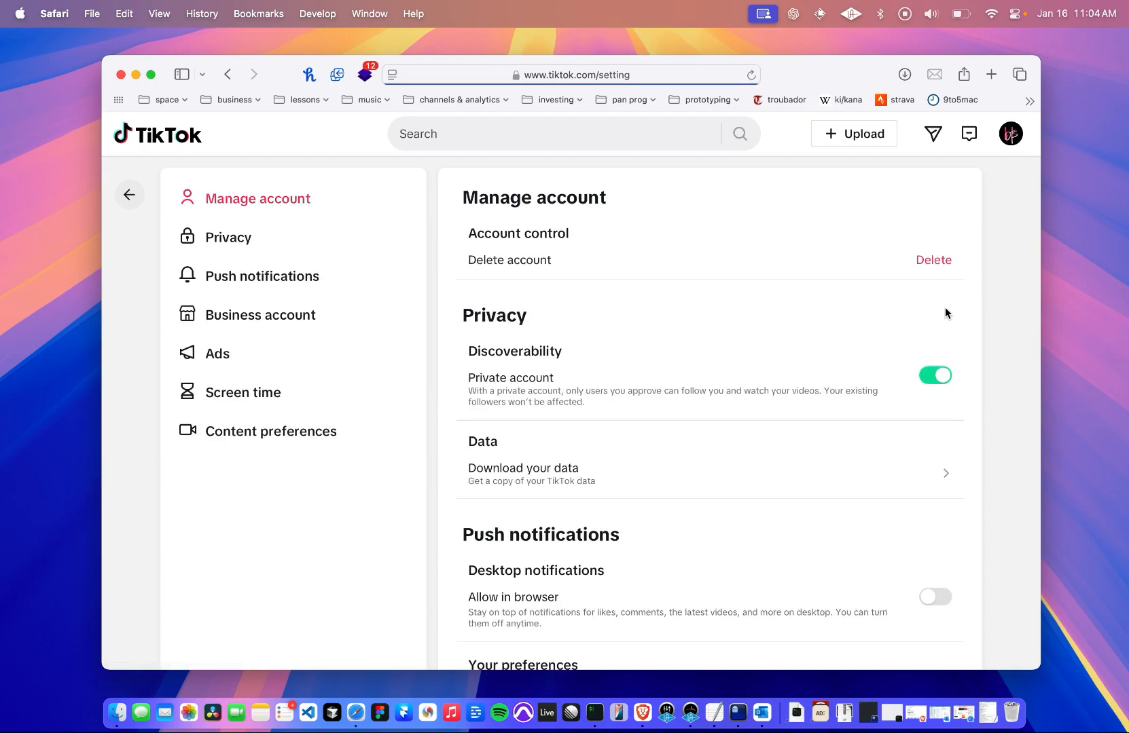
# - Download the ready Jan 16 request from Download your data's Download data list
pyautogui.click(935, 375)
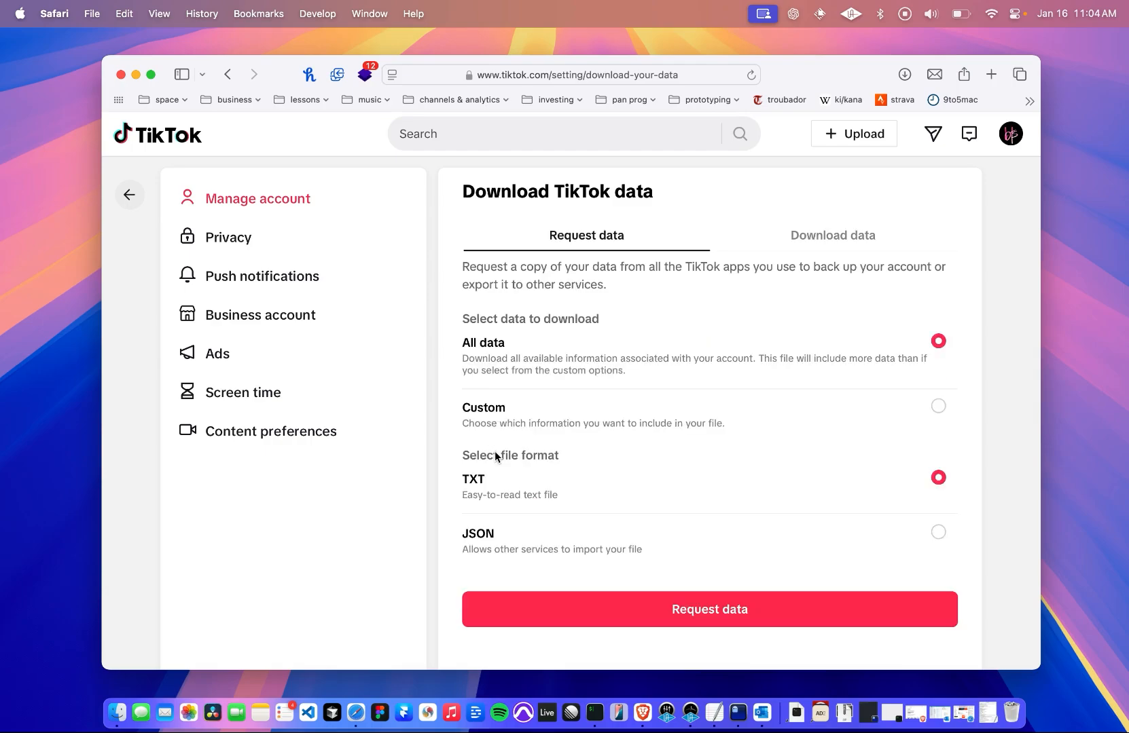
pyautogui.moveTo(816, 250)
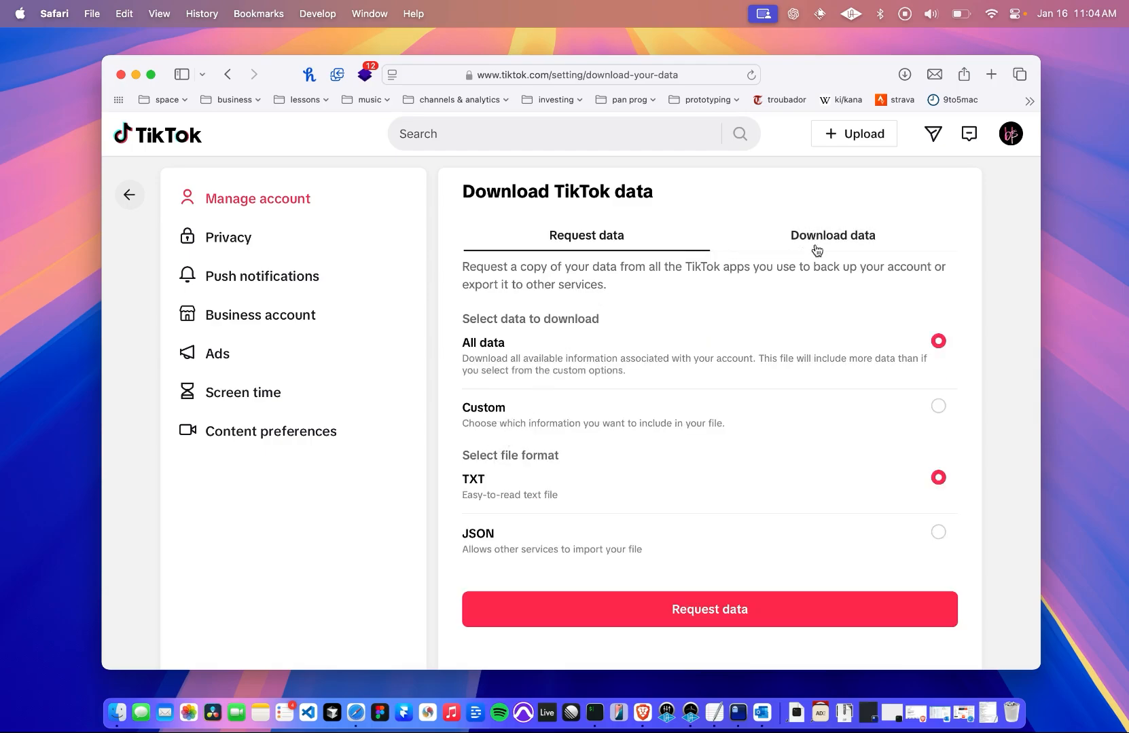
pyautogui.click(833, 235)
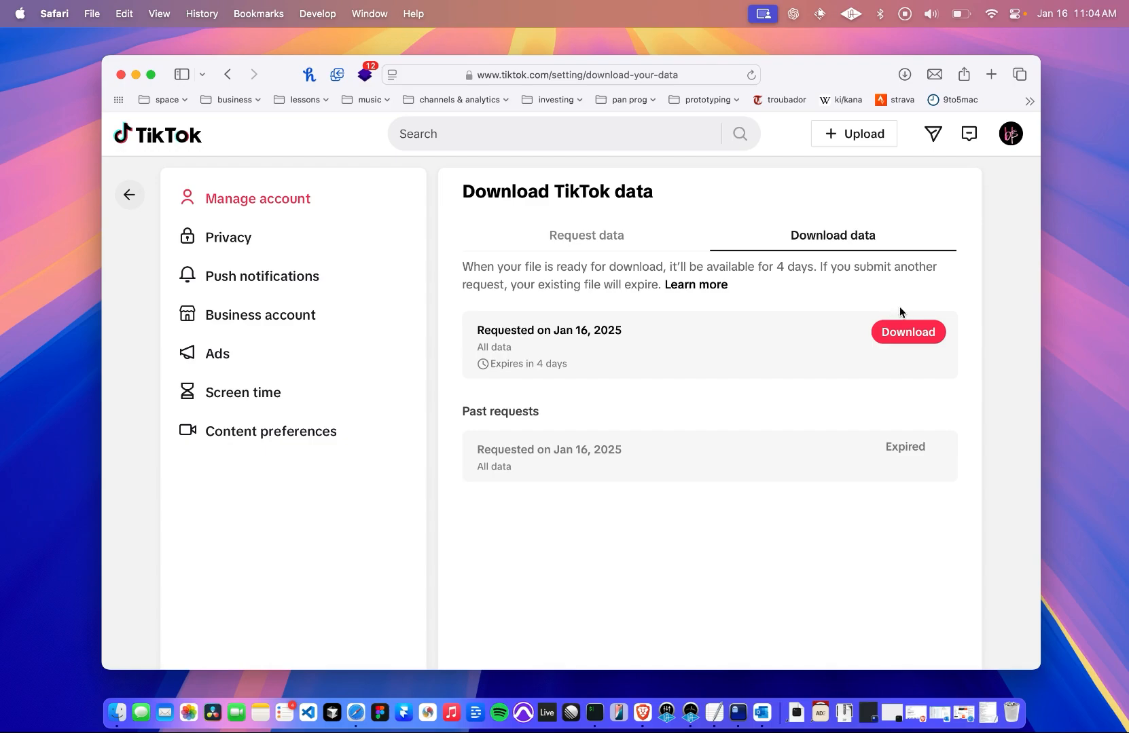
pyautogui.click(906, 331)
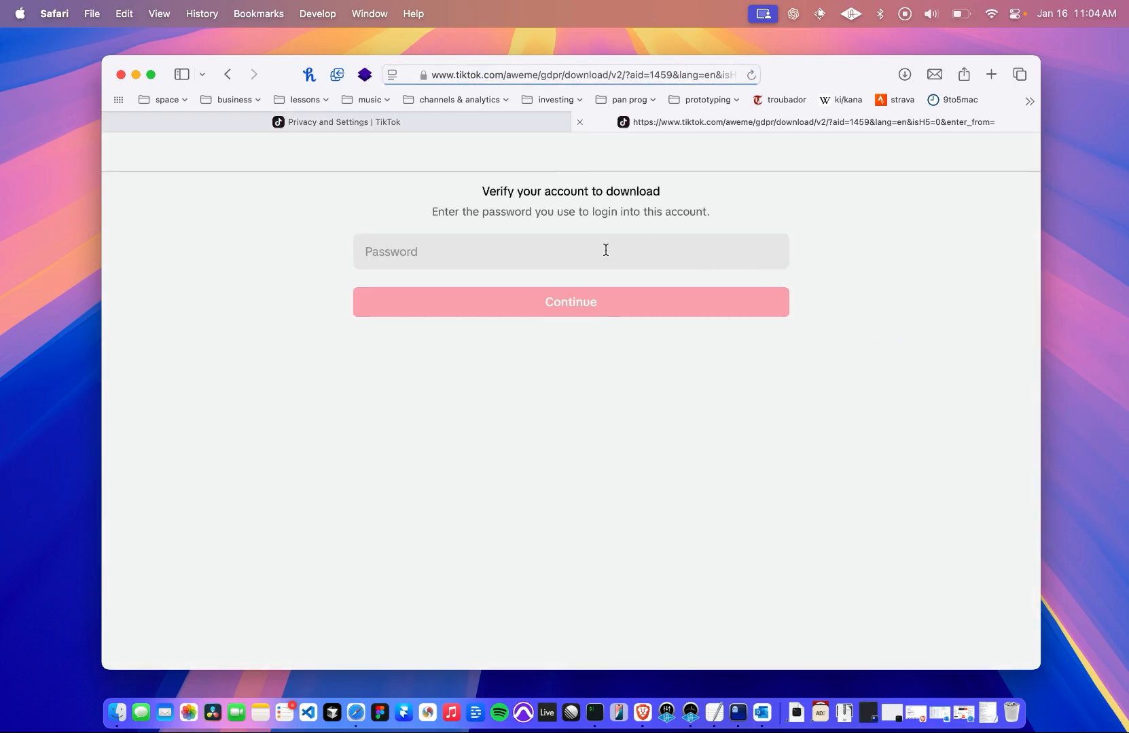
# - Fill the Password field from saved autofill and Continue so the data file starts retrieving
pyautogui.click(767, 252)
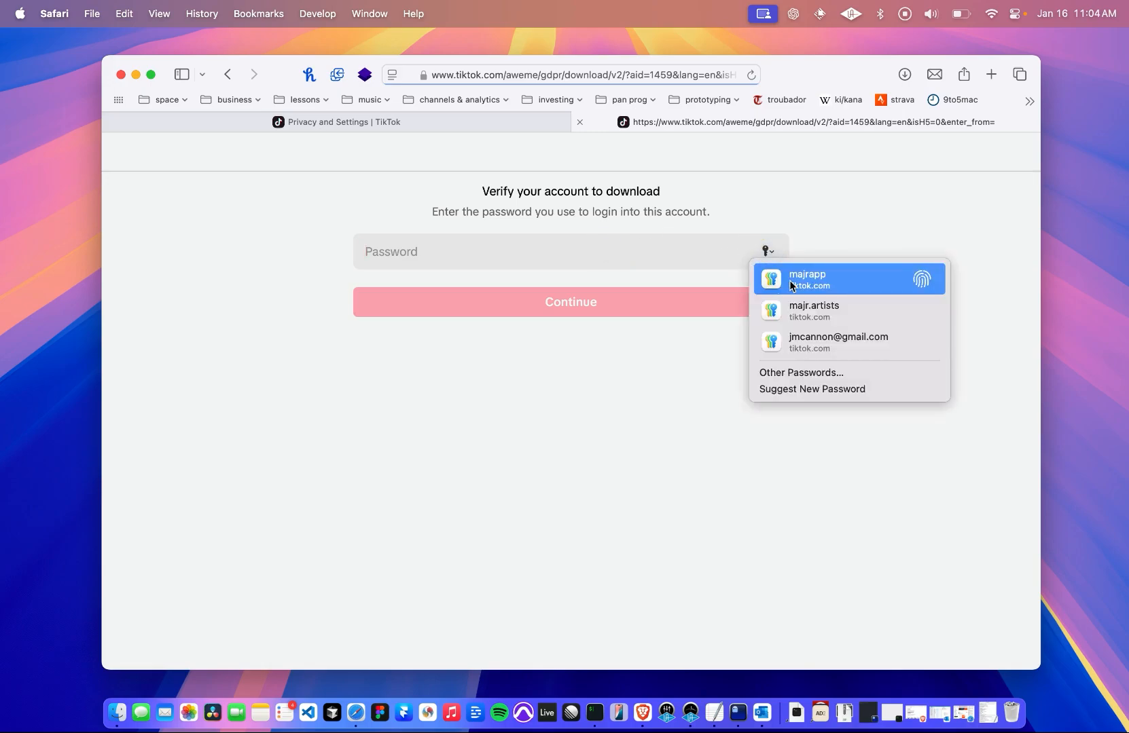
pyautogui.click(808, 280)
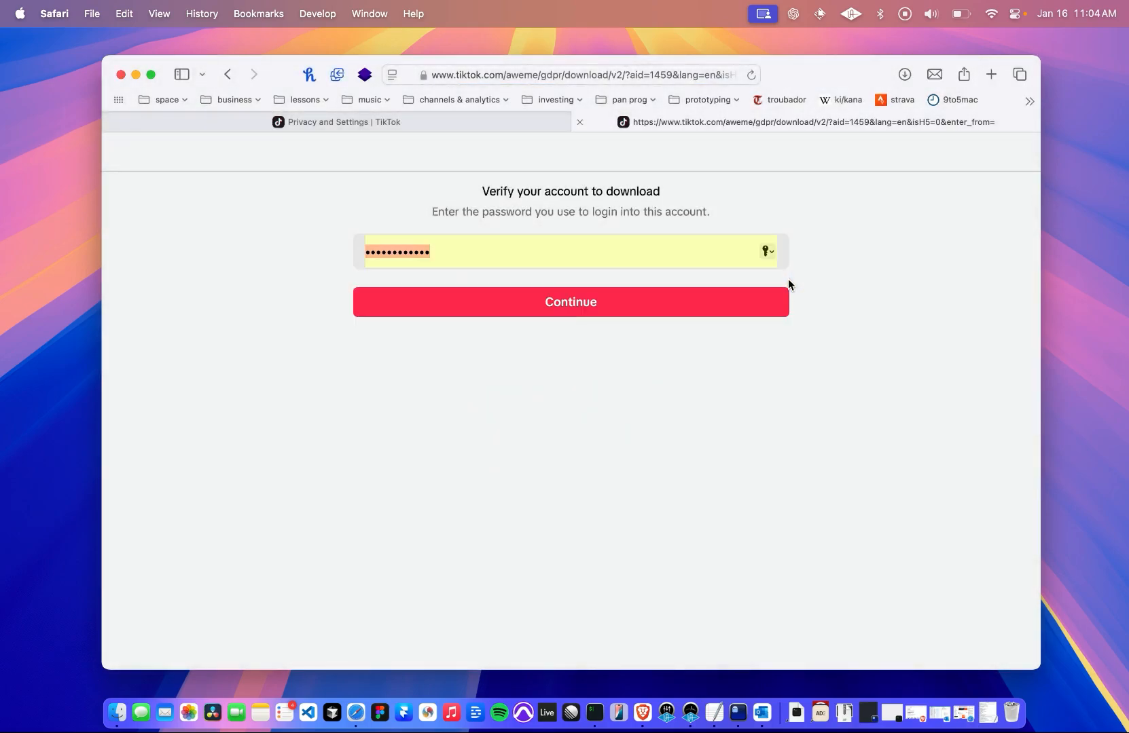
pyautogui.click(570, 302)
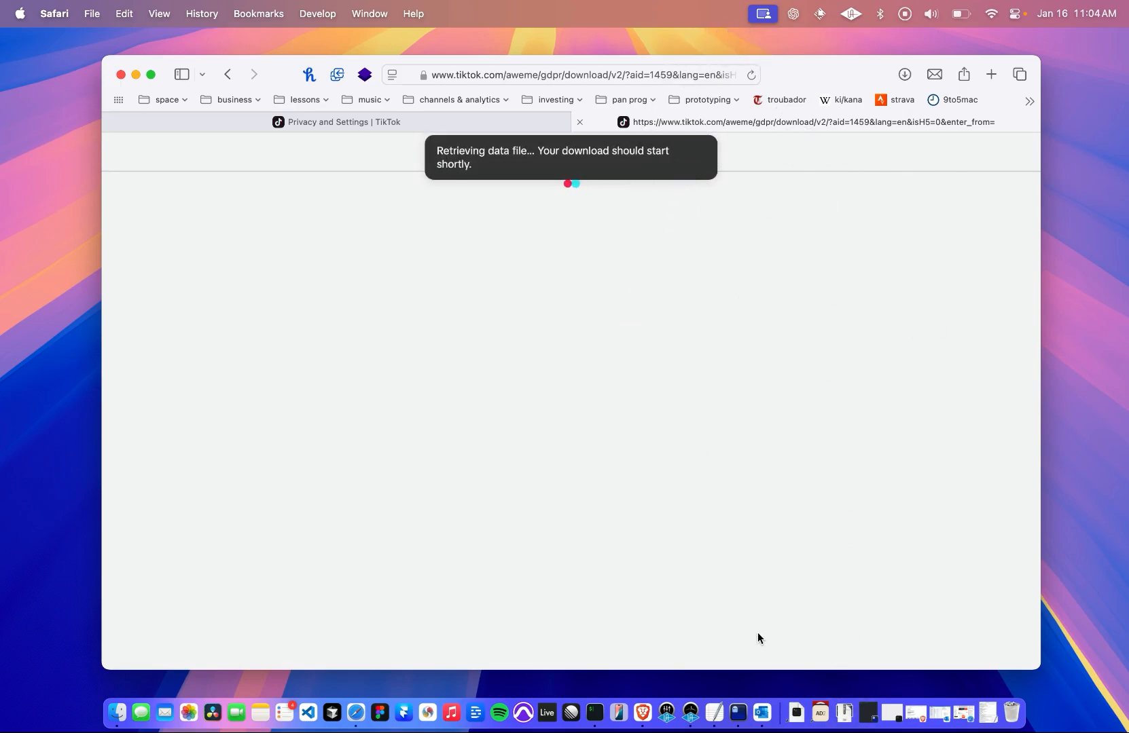
pyautogui.moveTo(804, 661)
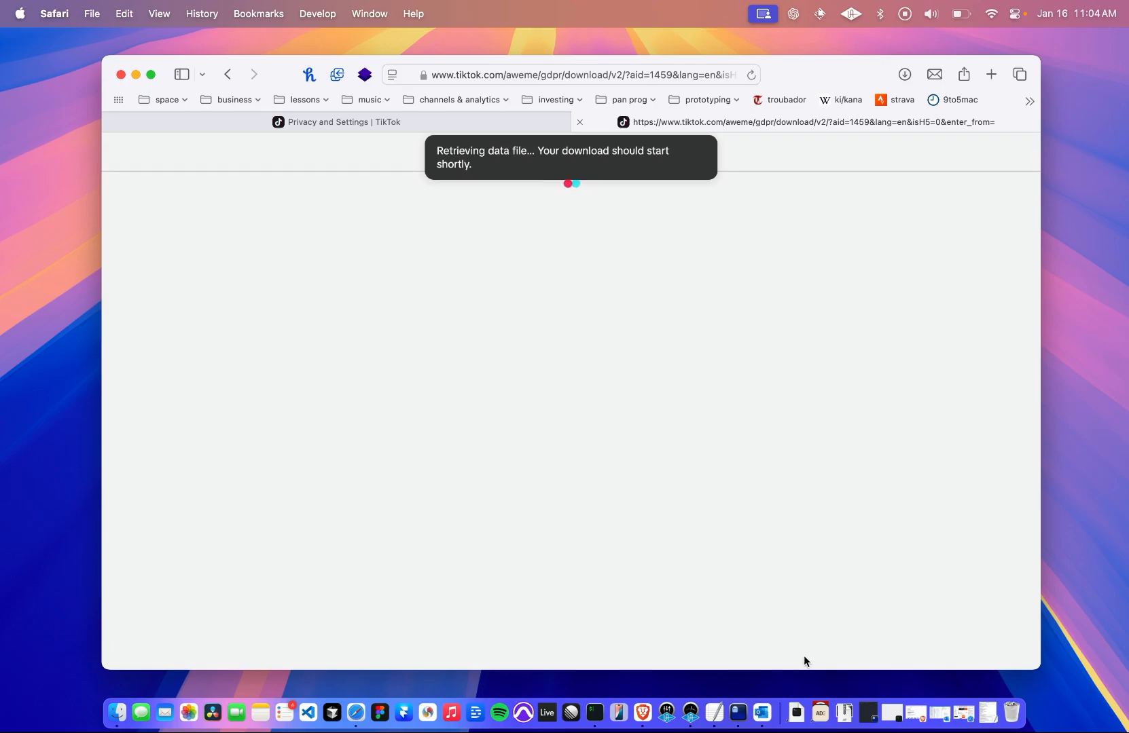
pyautogui.moveTo(843, 716)
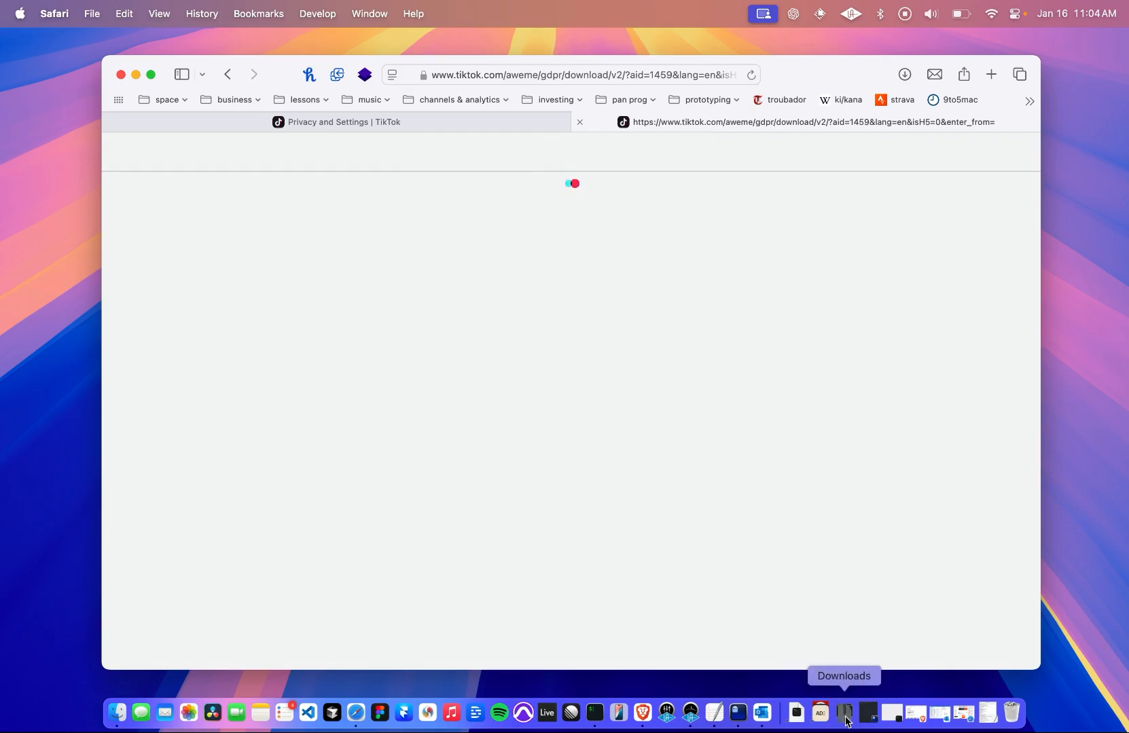
# - Navigate Downloads > Tiktok and enter the Posts folder with its two text files
pyautogui.click(845, 717)
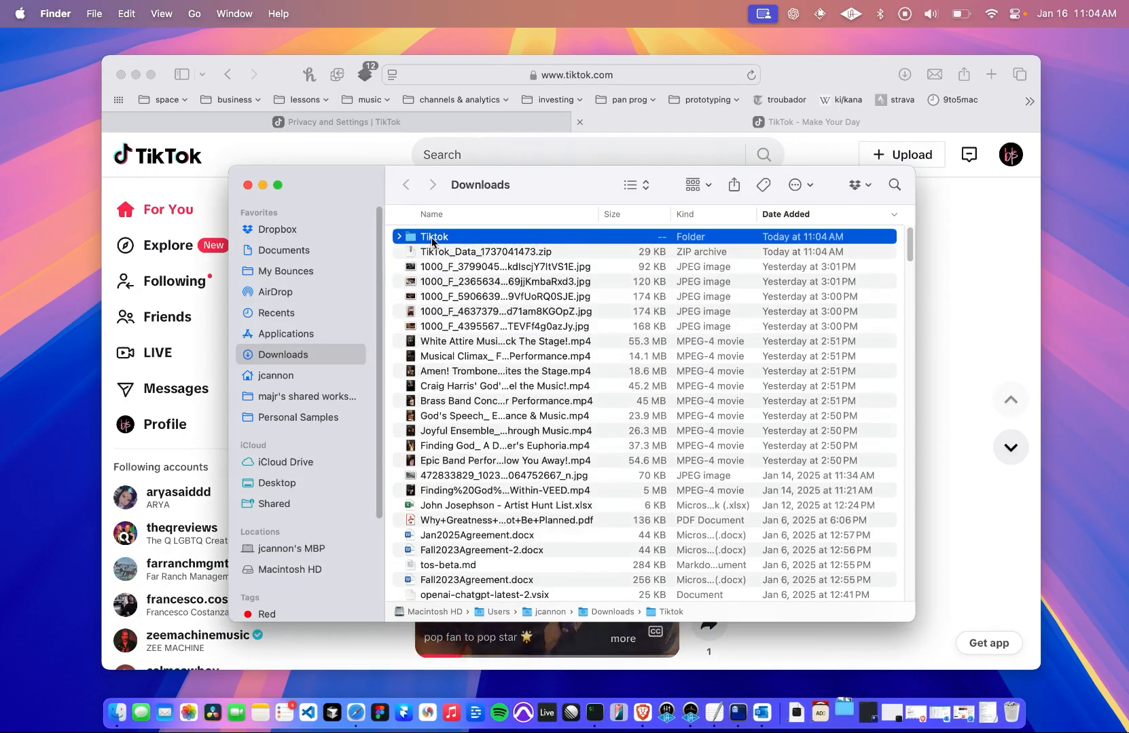
pyautogui.doubleClick(435, 236)
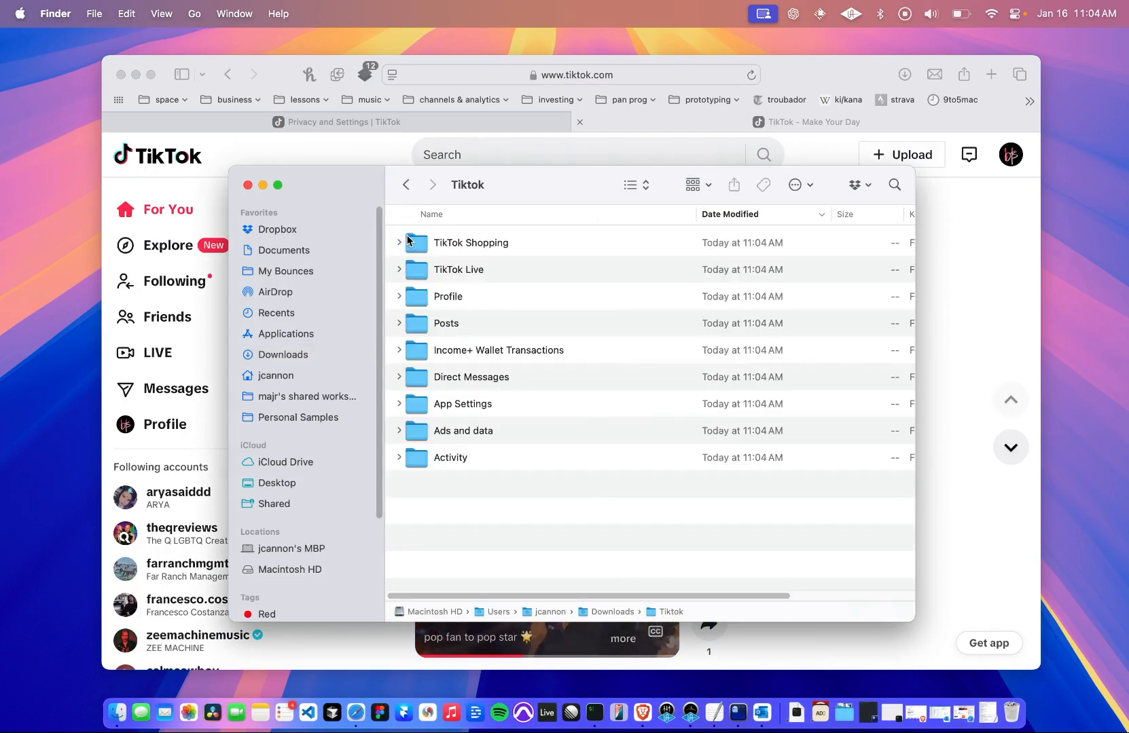
pyautogui.moveTo(548, 504)
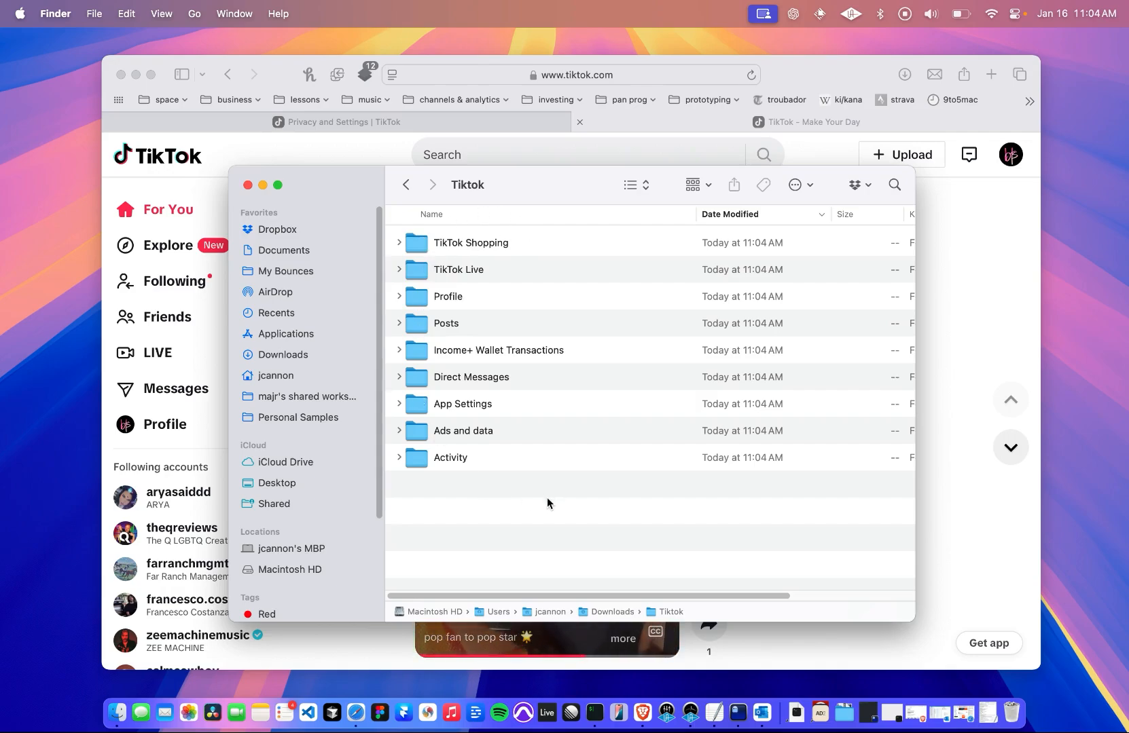
pyautogui.moveTo(467, 450)
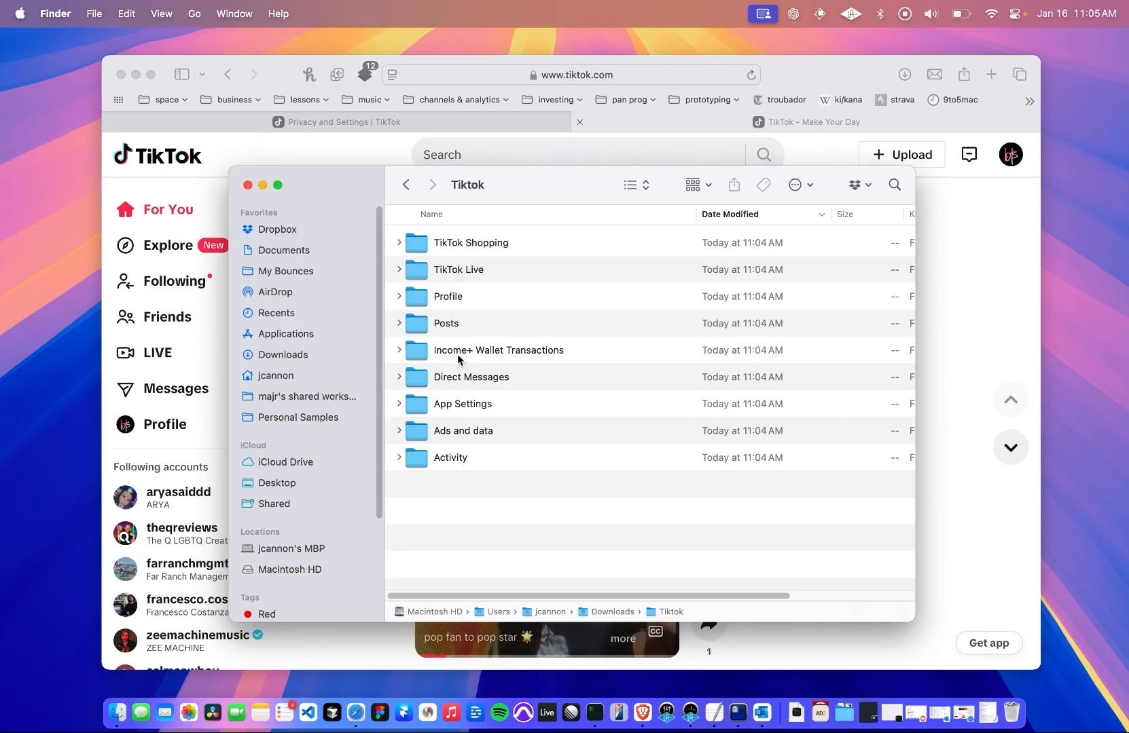
pyautogui.moveTo(450, 306)
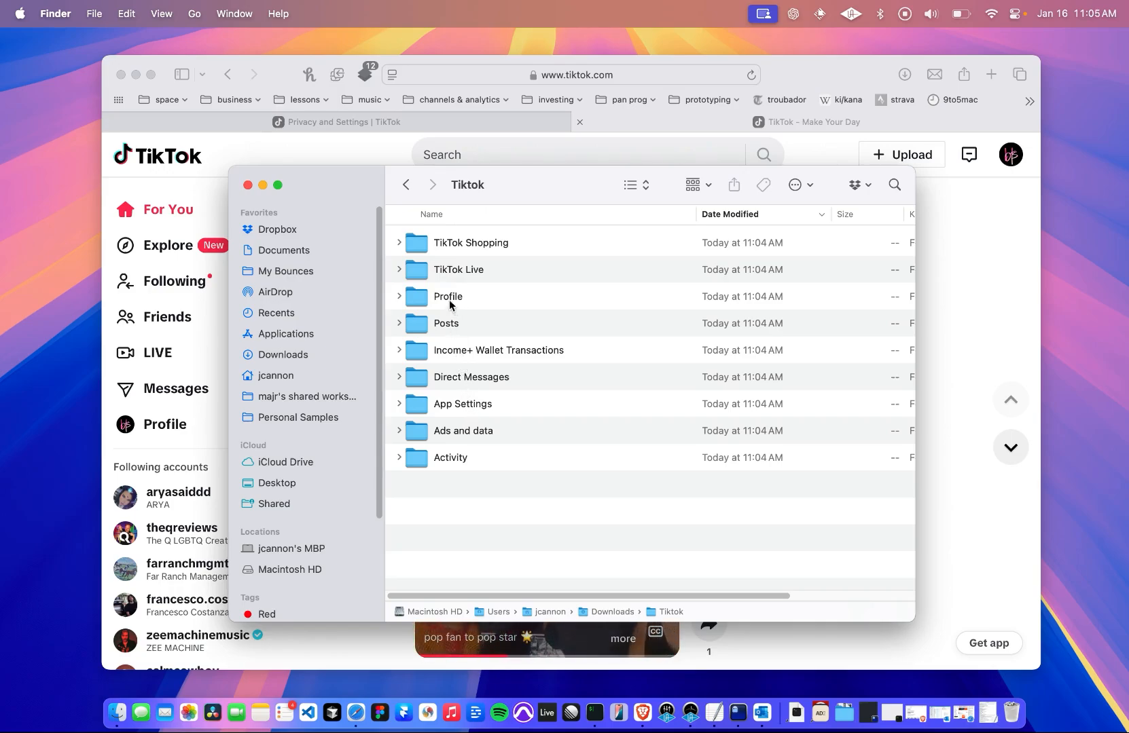
pyautogui.moveTo(450, 250)
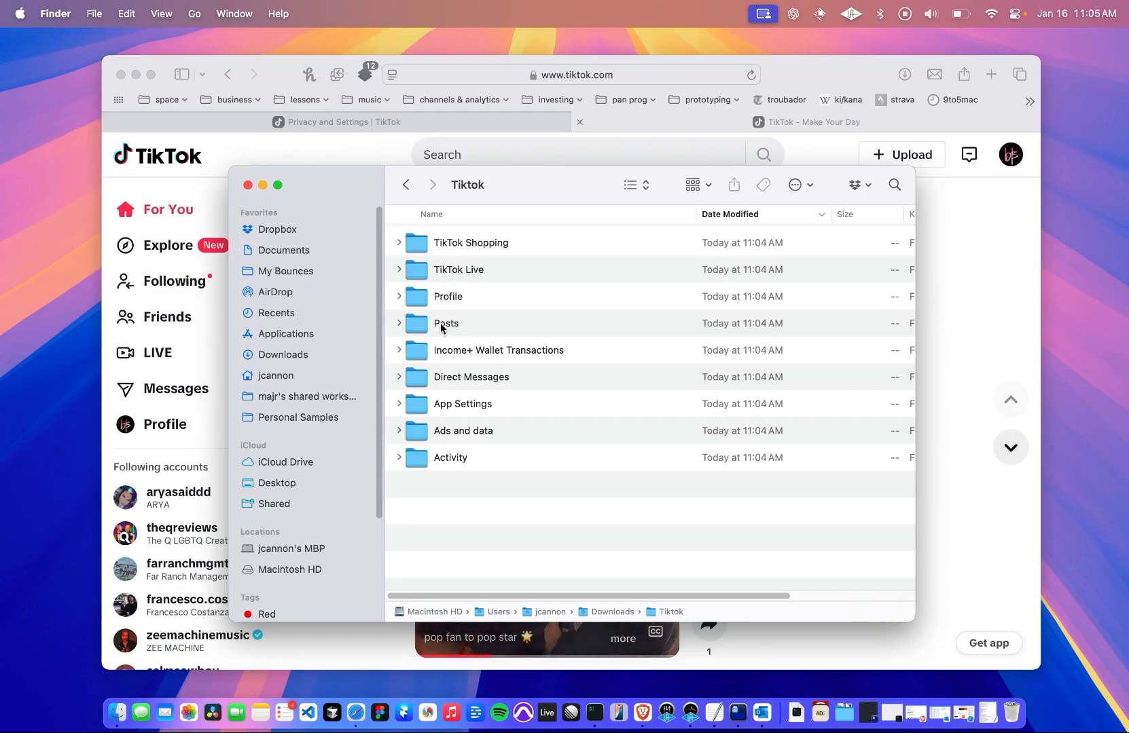
pyautogui.doubleClick(447, 323)
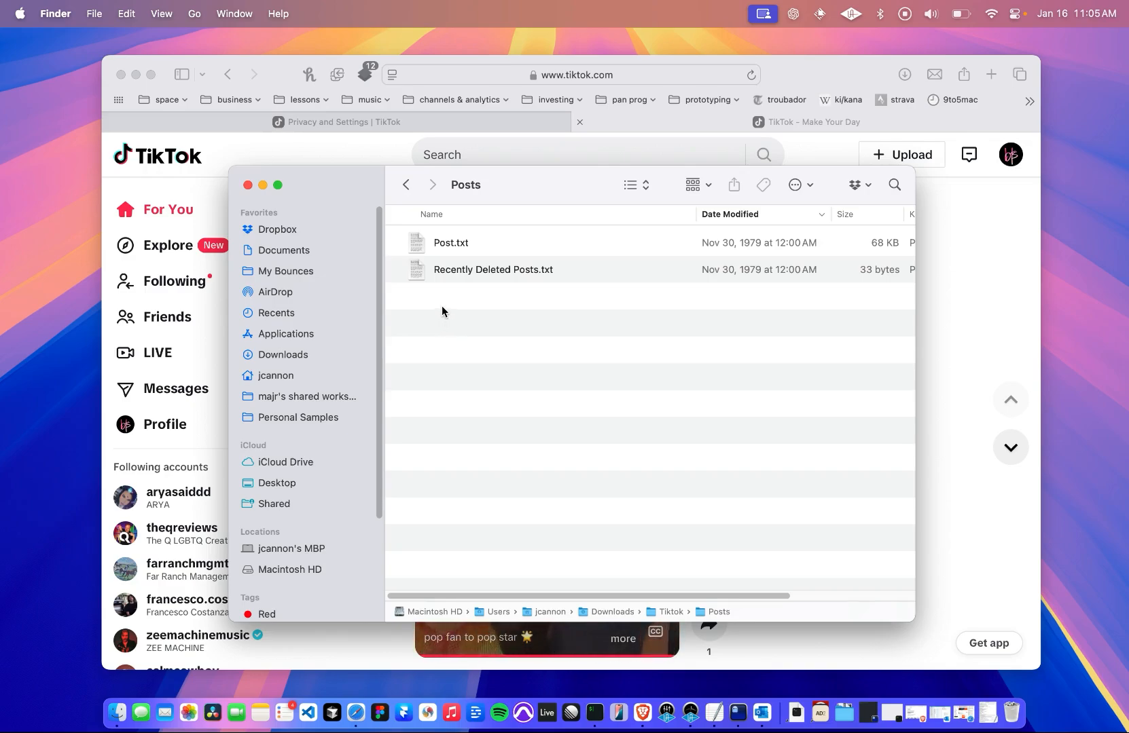
# - Launch Post.txt in TextEdit via Open With from its context menu
pyautogui.click(450, 243)
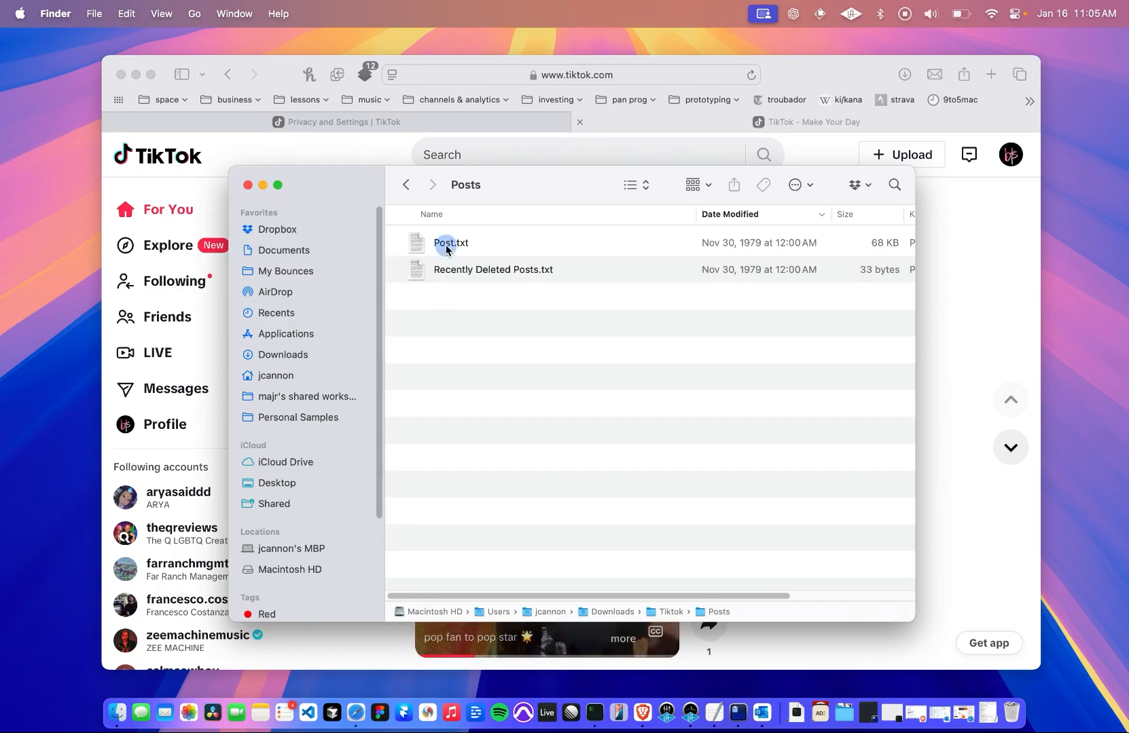
pyautogui.rightClick(449, 243)
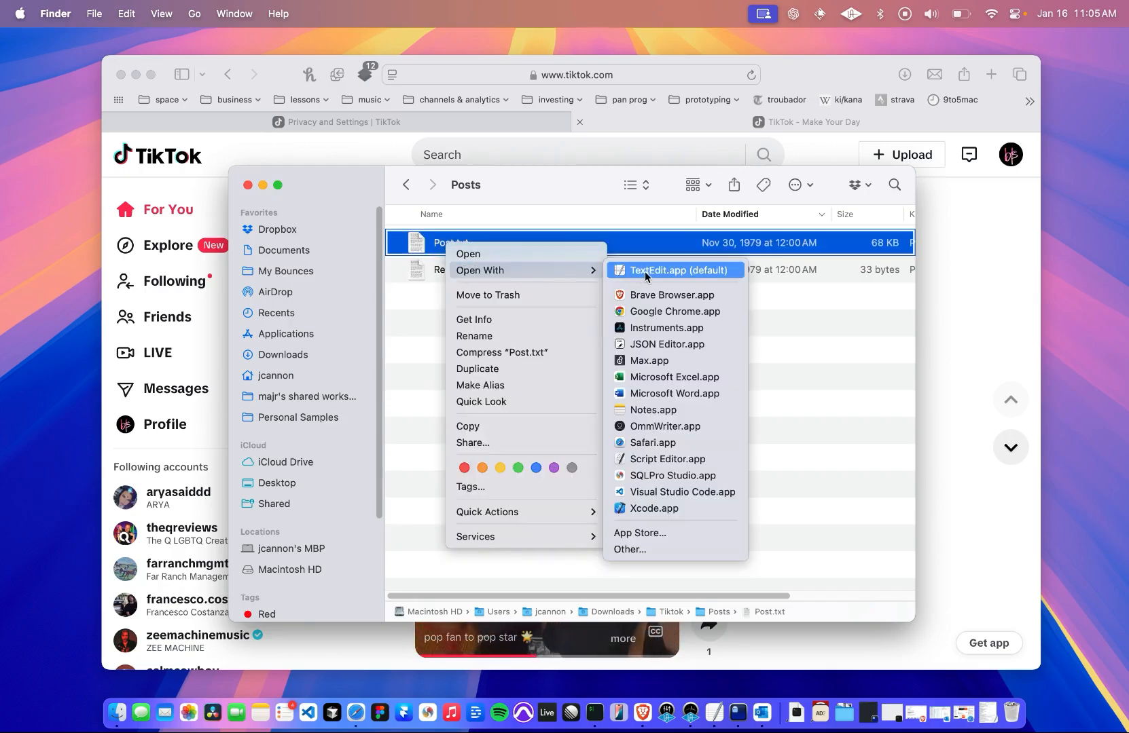
pyautogui.click(674, 270)
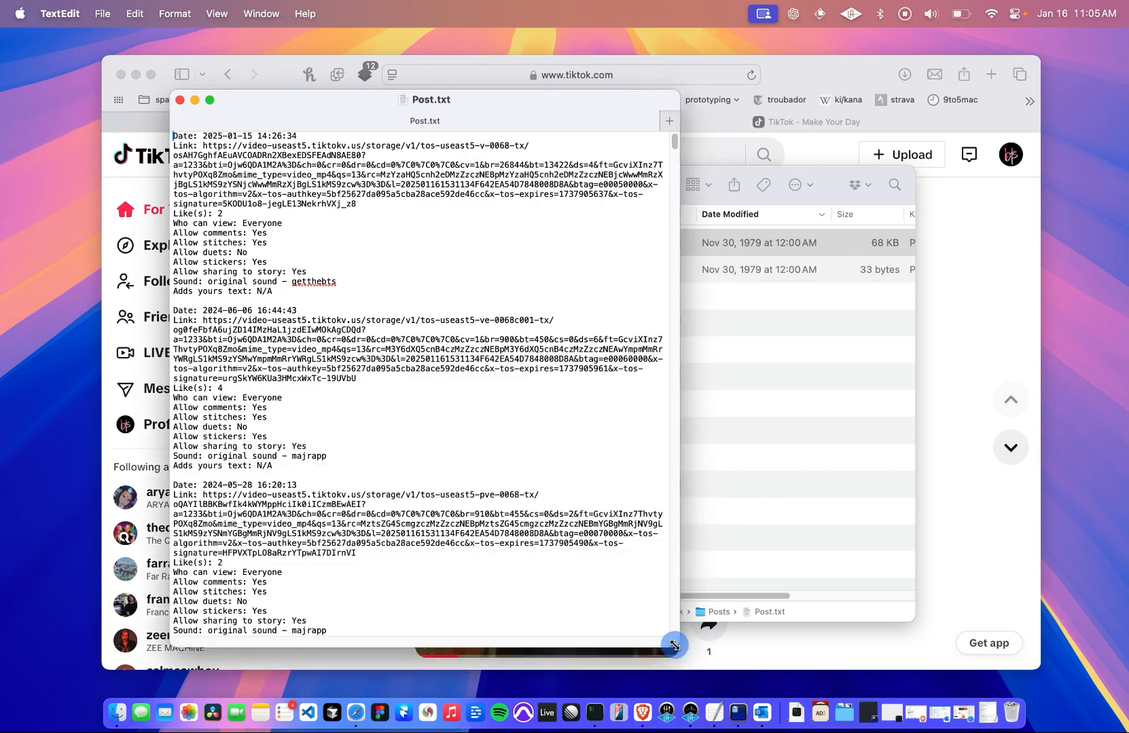
# - Select and copy the first post's Link URL in Post.txt
pyautogui.scroll(-3)
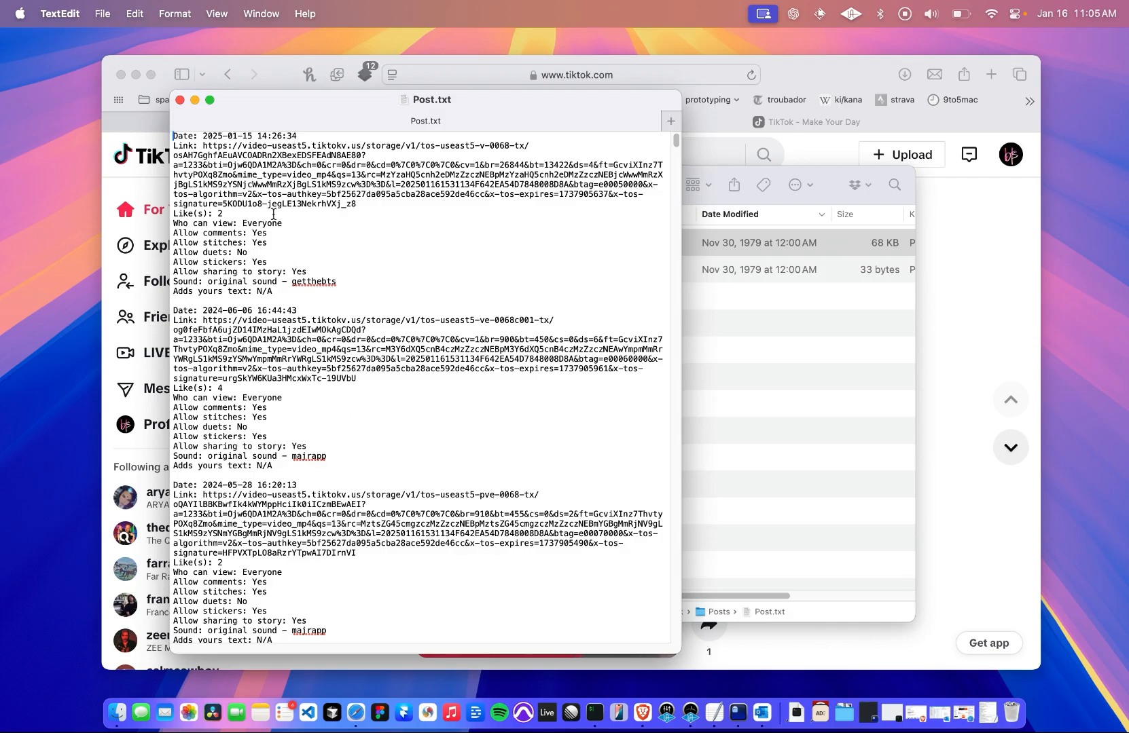
pyautogui.moveTo(194, 136)
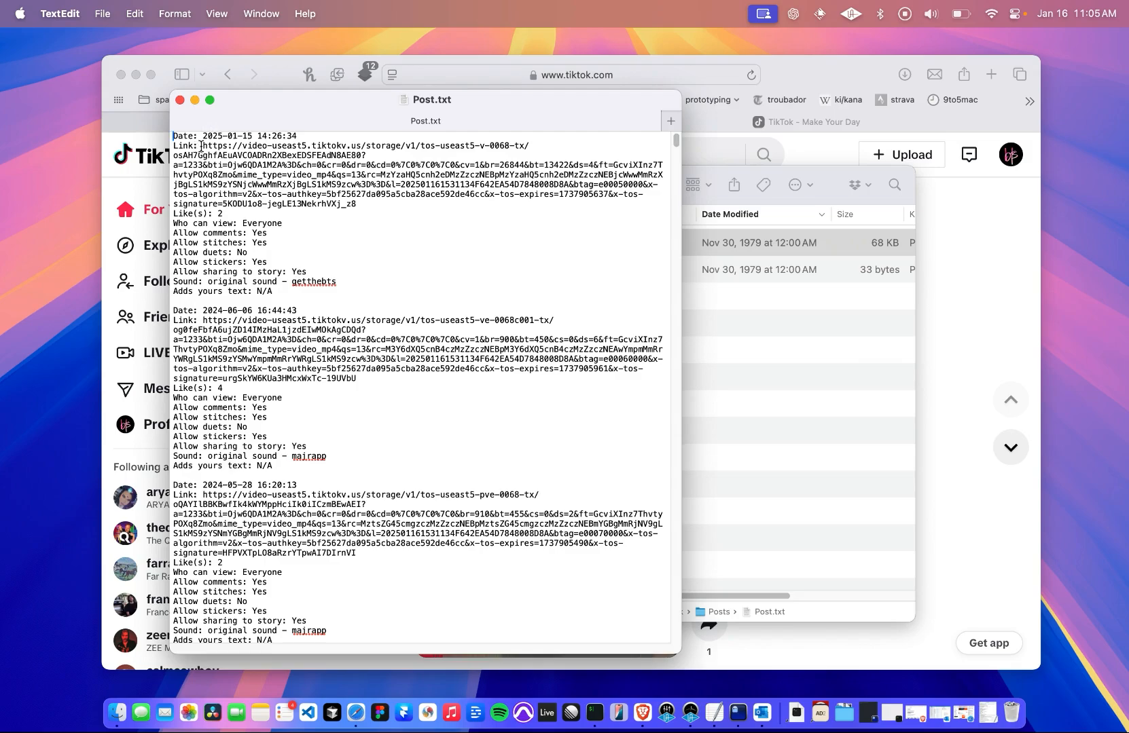
pyautogui.moveTo(203, 145); pyautogui.dragTo(271, 166)
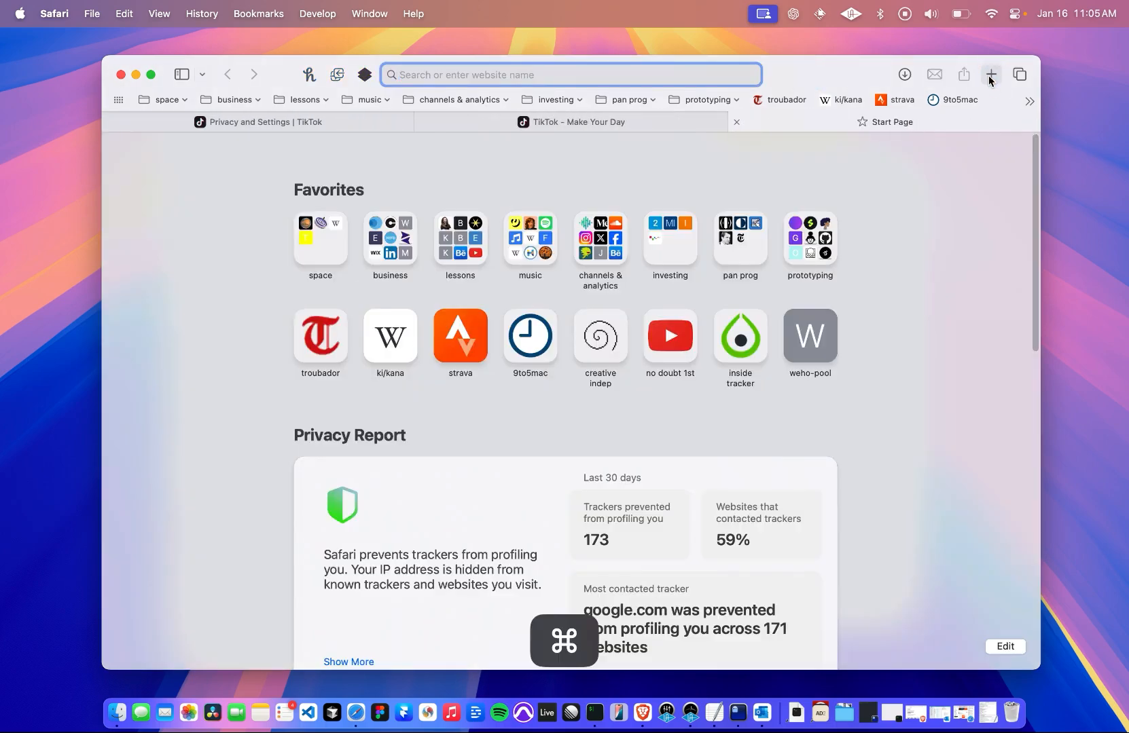
# - Load the pasted video link in the new Safari tab, play it and mute it
pyautogui.press('cmd+v')
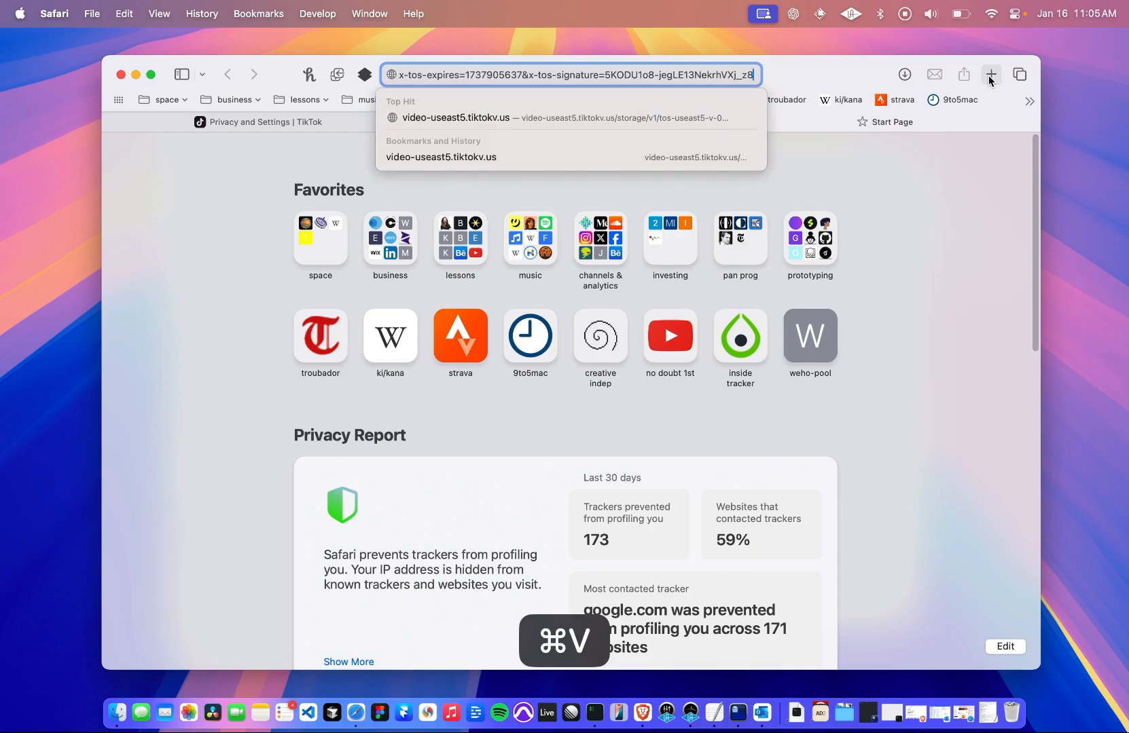
pyautogui.press('Return')
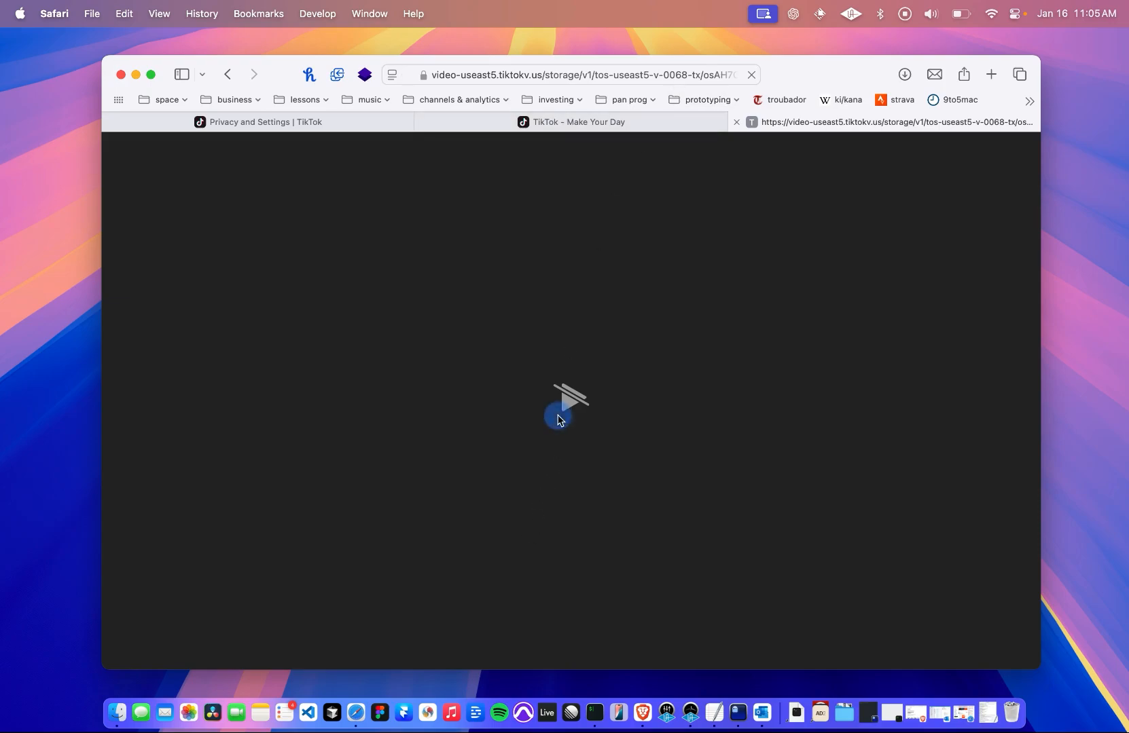
pyautogui.click(564, 420)
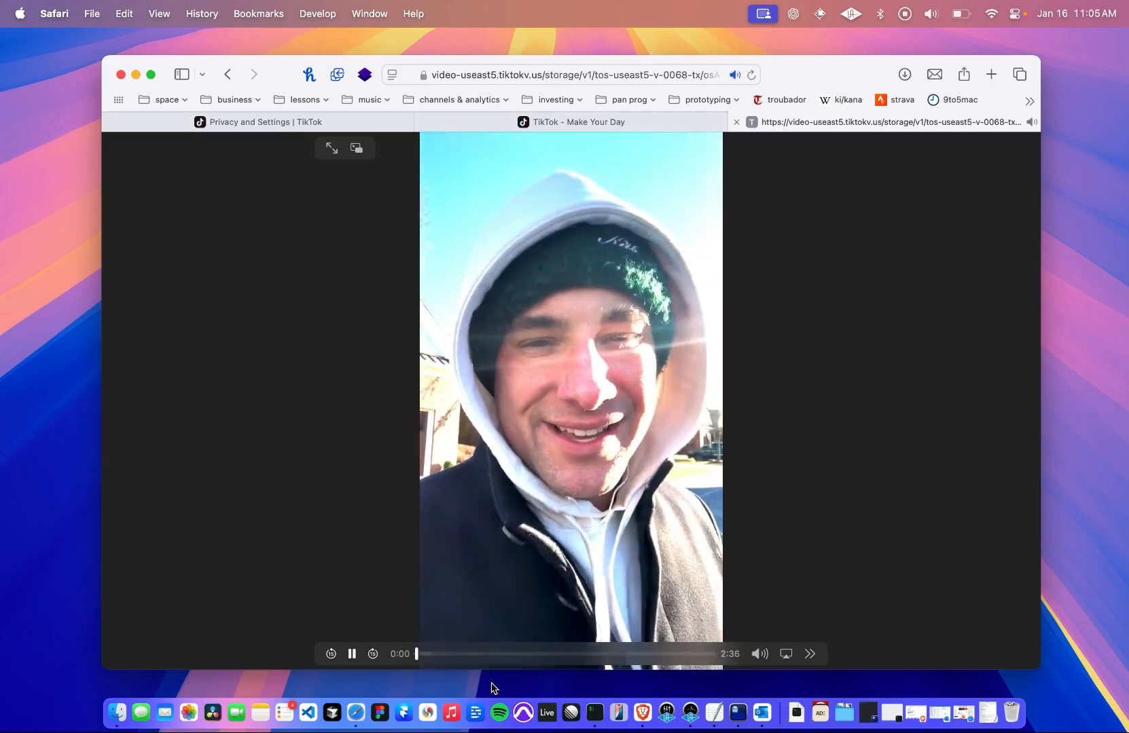
pyautogui.click(759, 655)
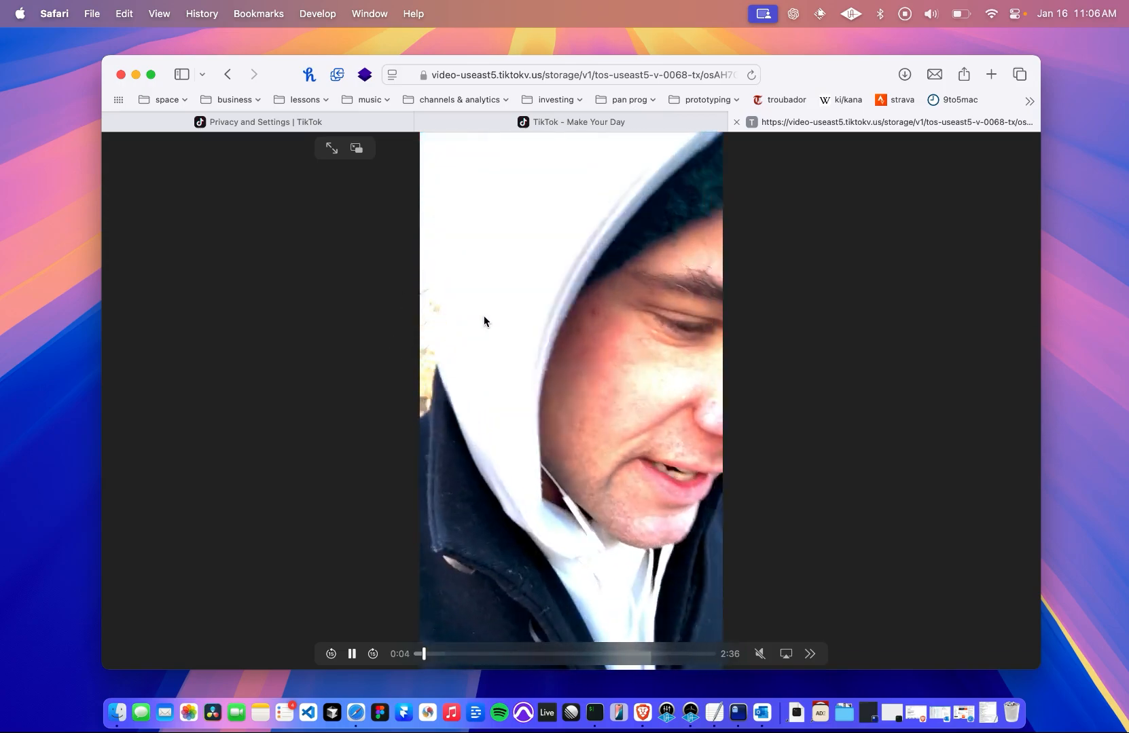
# - Save the playing video with Download Video from its context menu
pyautogui.rightClick(484, 321)
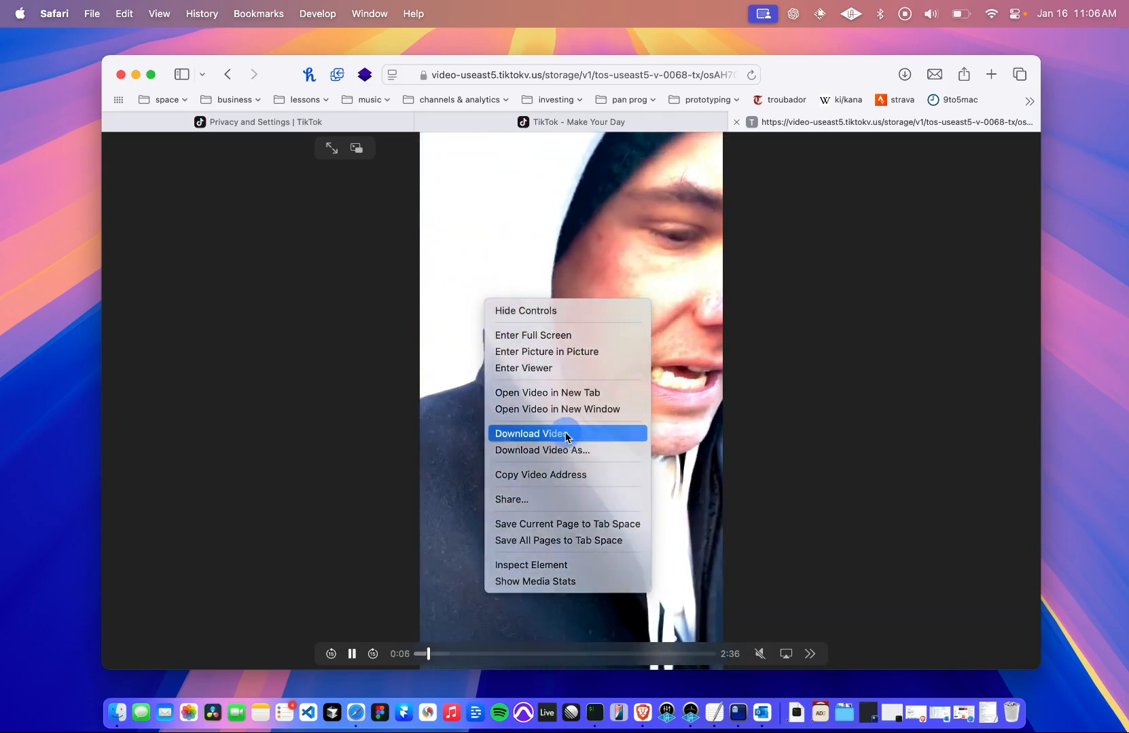
pyautogui.click(533, 434)
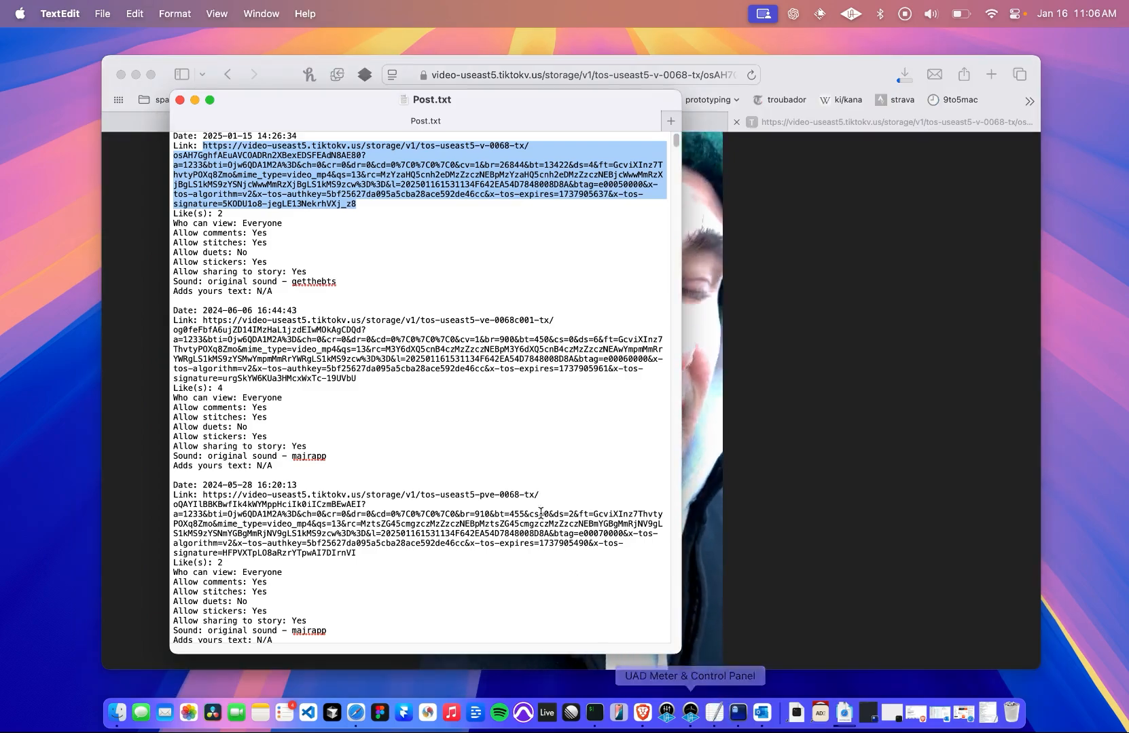
# - Scroll Post.txt past the first entry to the following posts' links, dates and settings
pyautogui.scroll(-3)
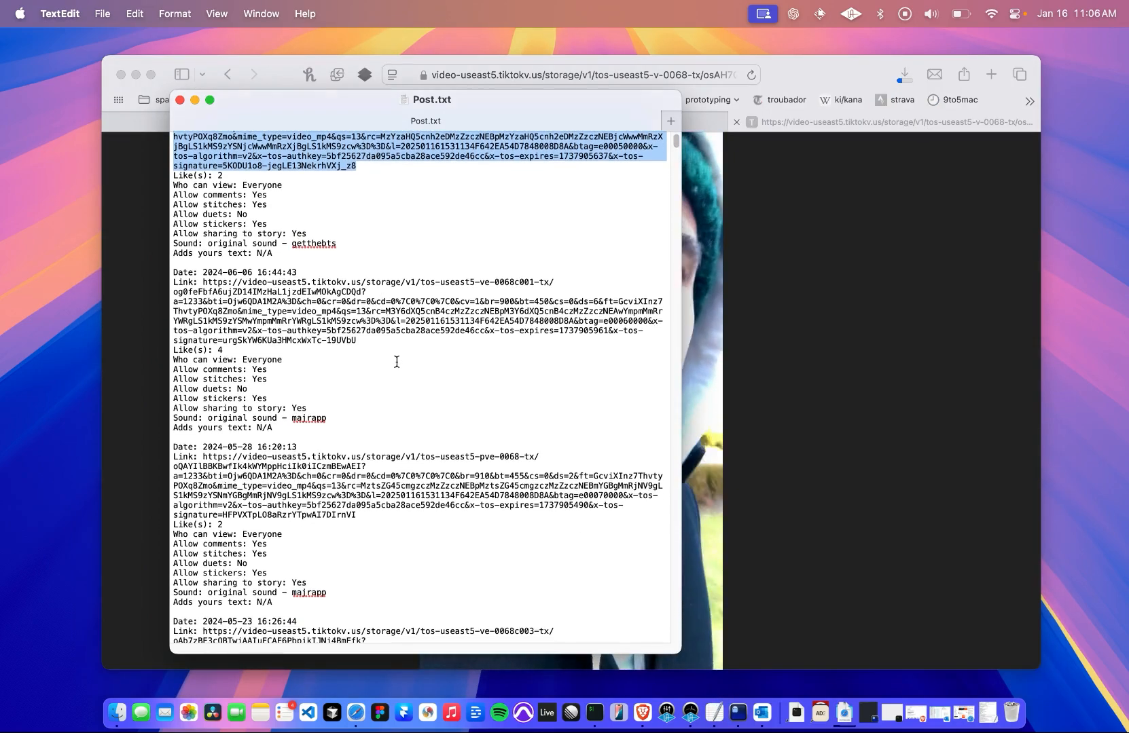
pyautogui.scroll(-3)
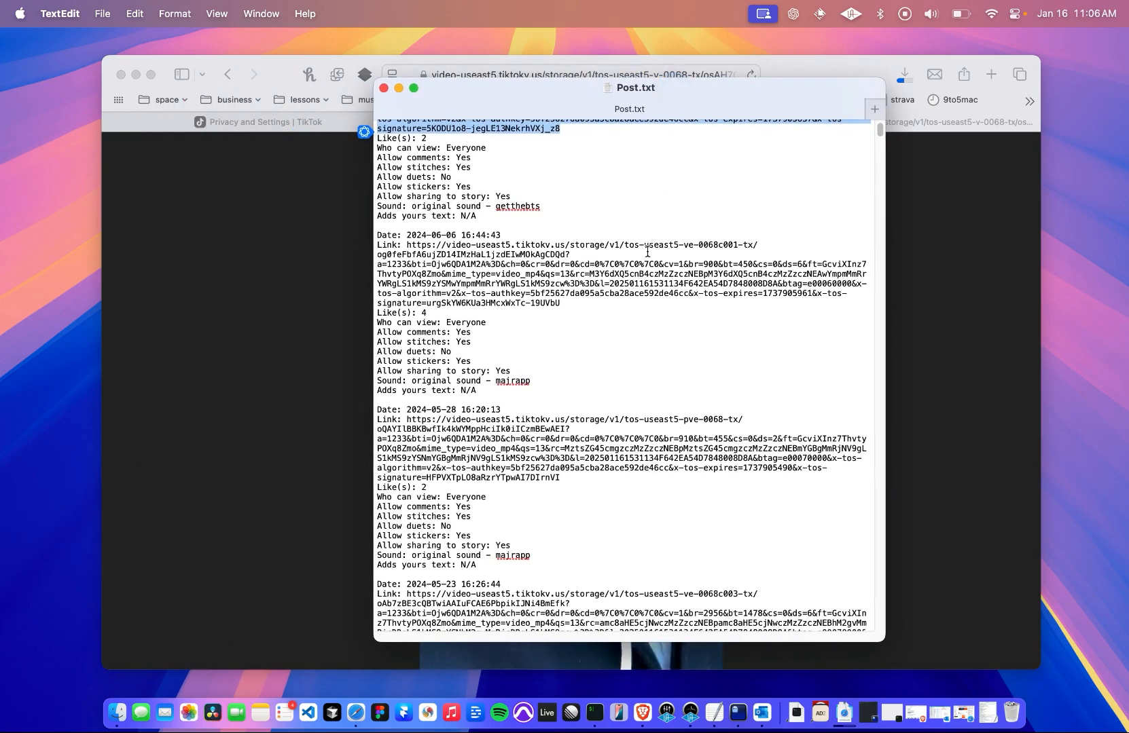
pyautogui.scroll(-3)
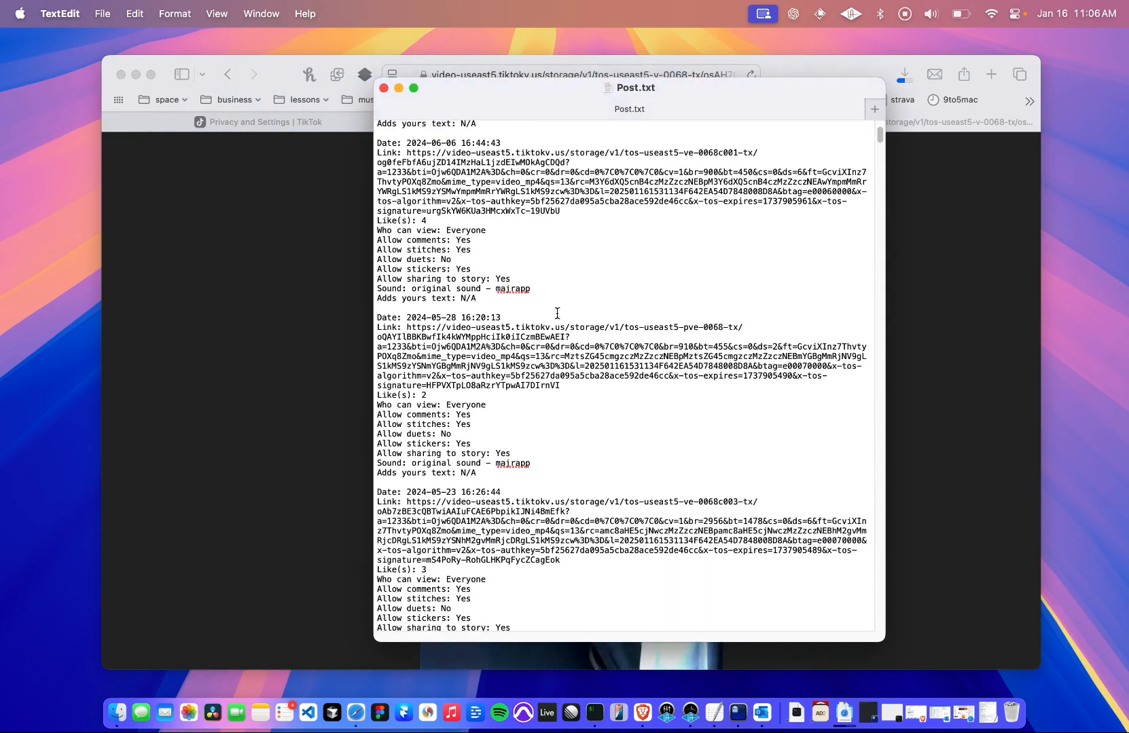